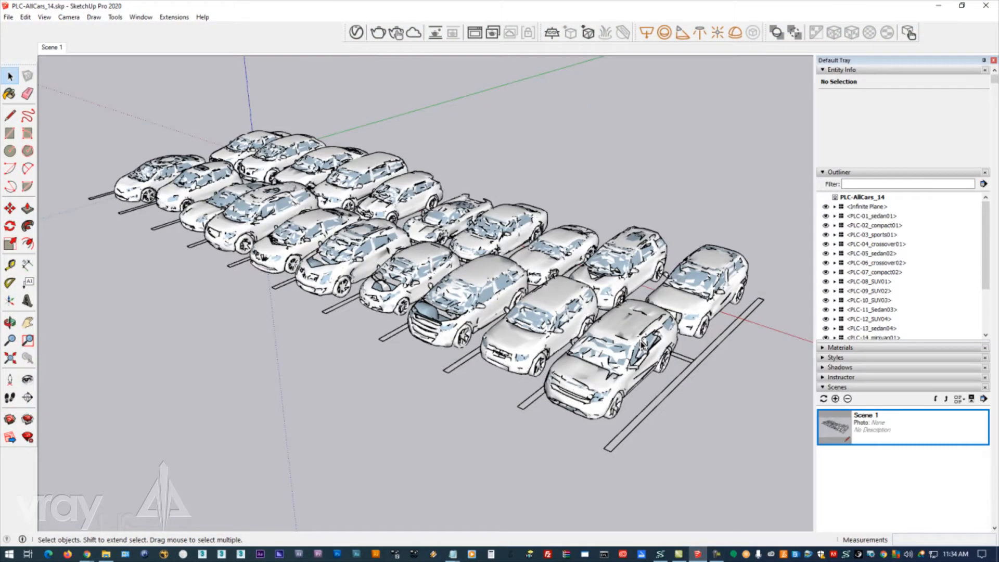
Raise the V-Ray render quality from Draft to High in the Asset Editor settings
{"action": "left_click", "coordinate": [356, 32]}
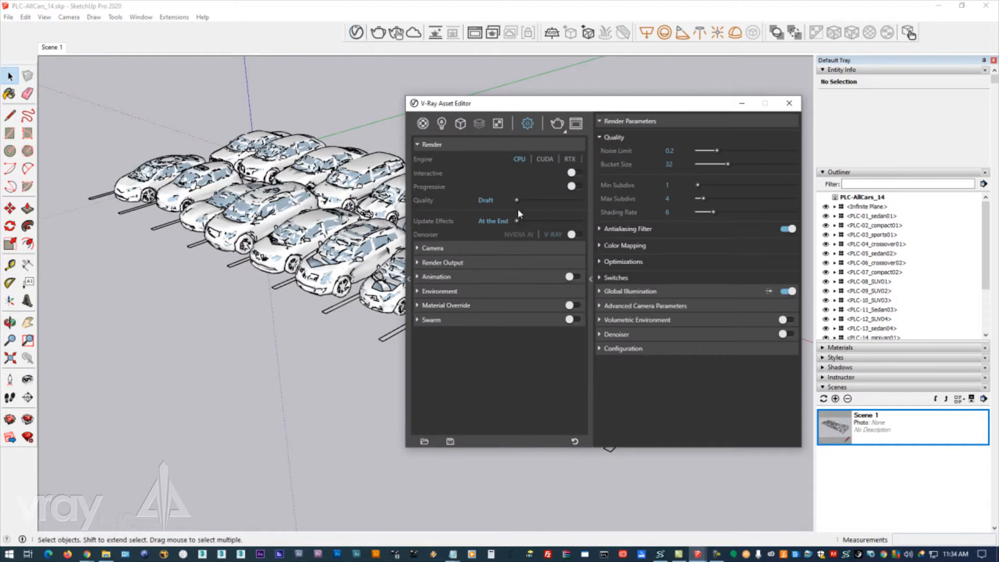
{"action": "left_click_drag", "start_coordinate": [516, 200], "coordinate": [563, 199]}
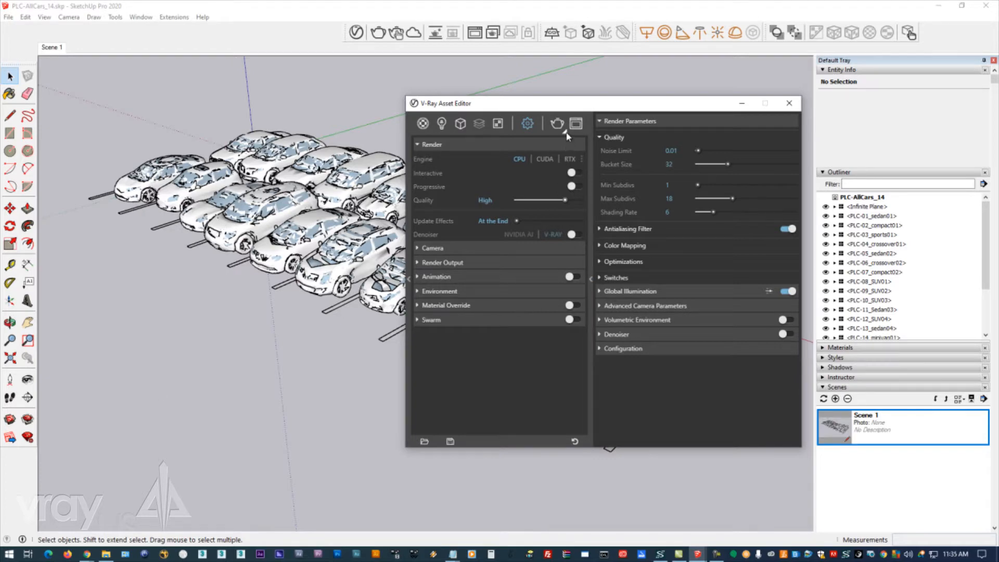
Send the scene to render with Chaos Cloud from the cloud render dropdown
{"action": "left_click", "coordinate": [556, 124]}
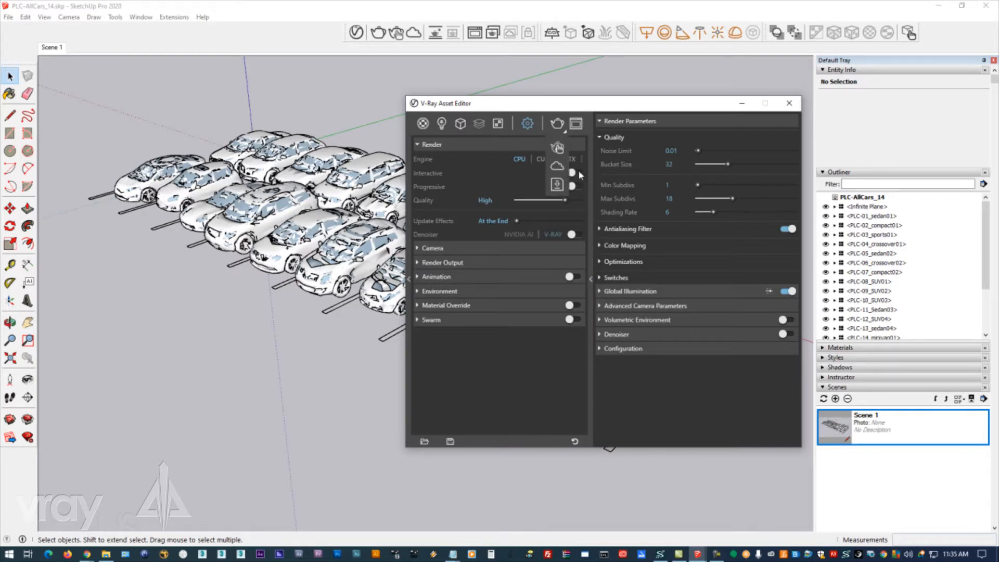
{"action": "left_click", "coordinate": [556, 132]}
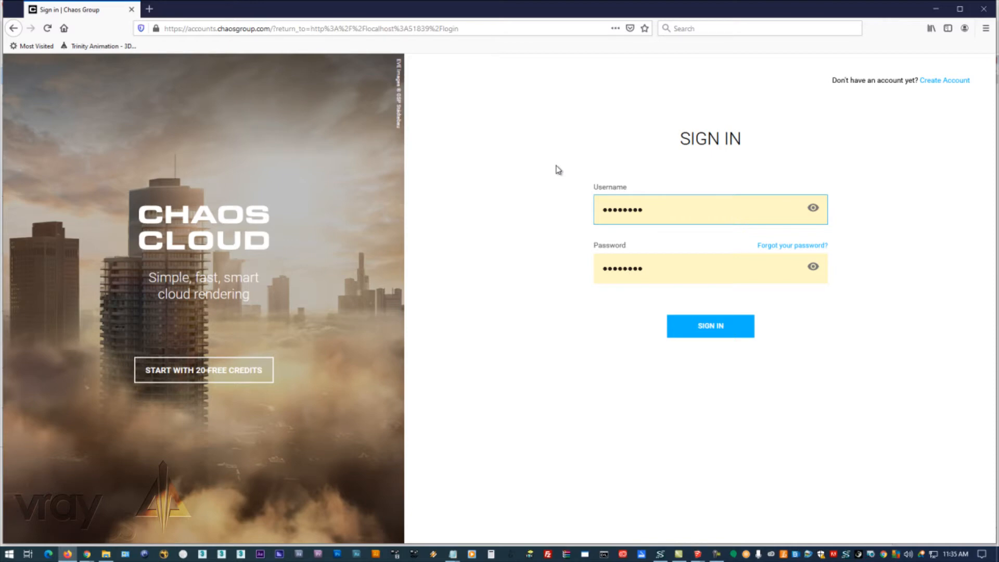
Sign in to Chaos Cloud so the PLC-AllCars_14 scene is analyzed for submission
{"action": "left_click", "coordinate": [710, 326]}
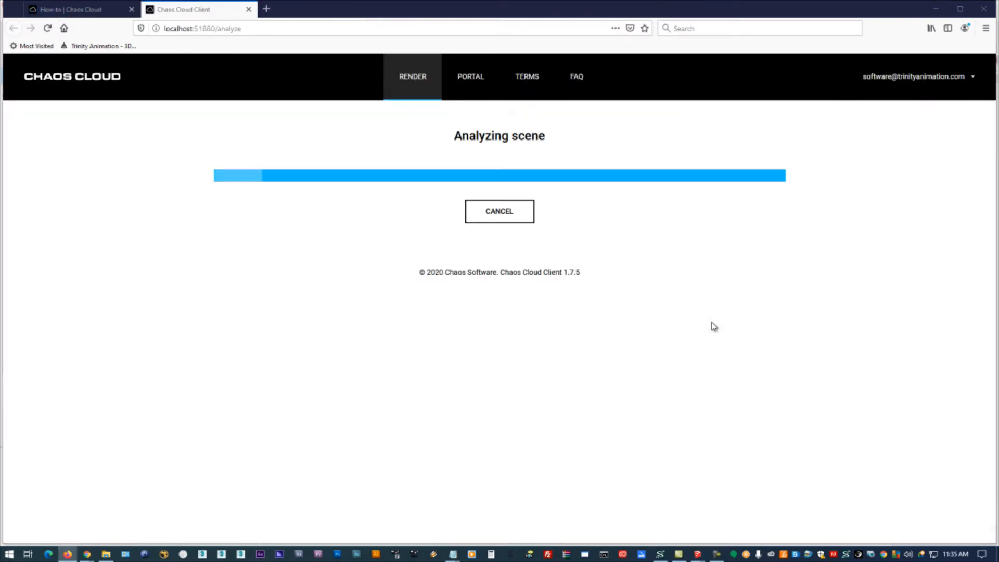
{"action": "mouse_move", "coordinate": [633, 329]}
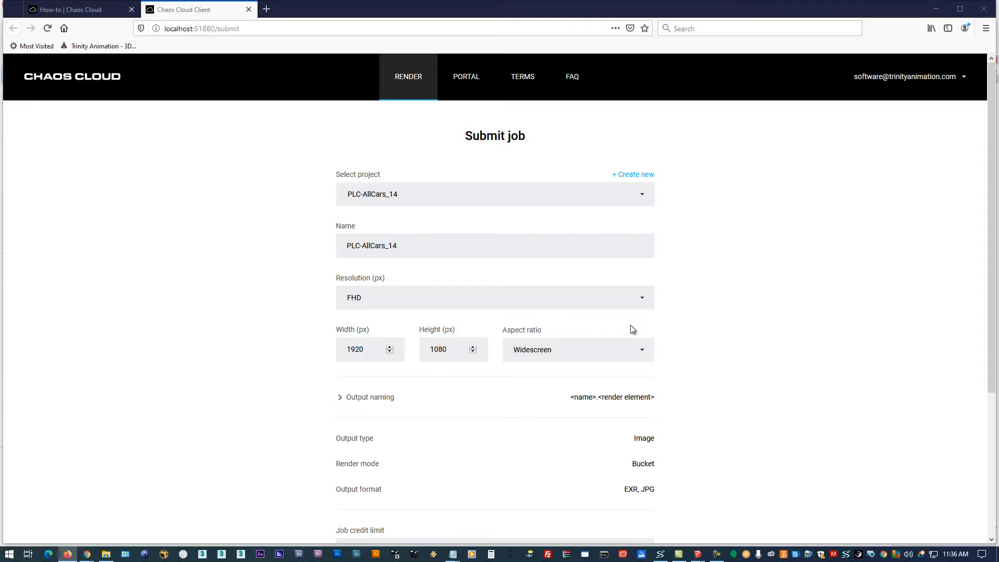
{"action": "mouse_move", "coordinate": [405, 299]}
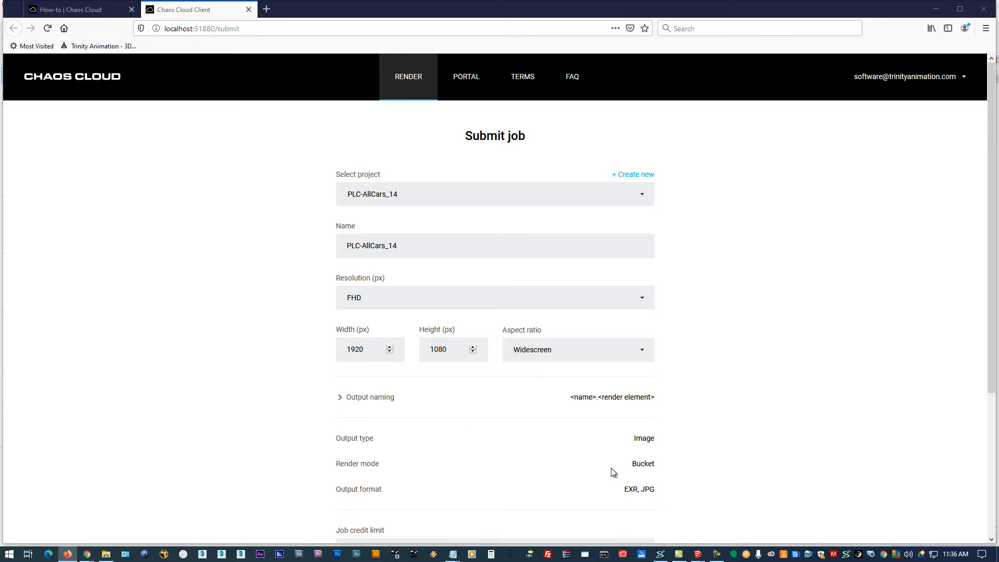
{"action": "mouse_move", "coordinate": [696, 463]}
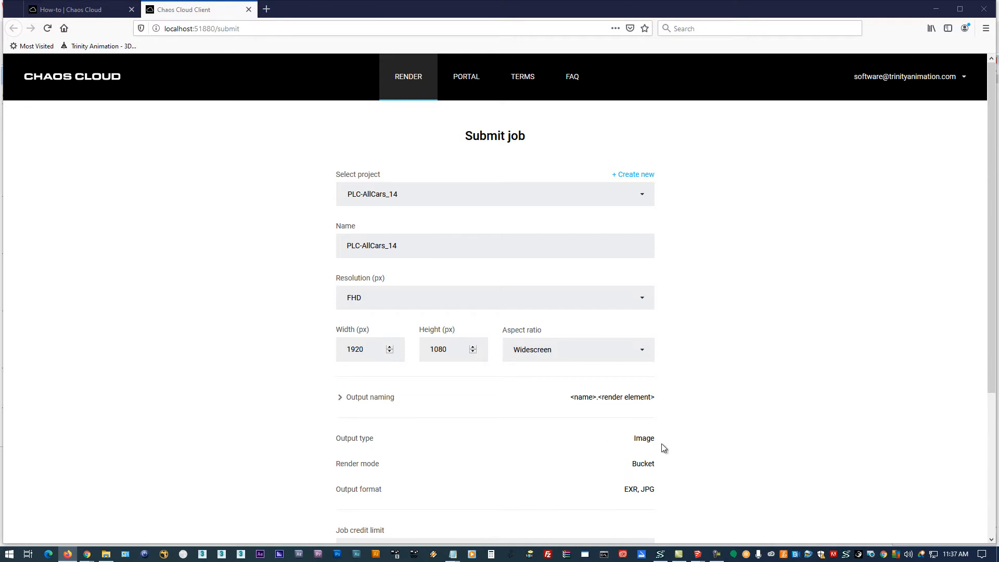
Submit the PLC-AllCars_14 render job and go to its scheduled job page
{"action": "scroll", "scroll_direction": "down", "scroll_amount": 3}
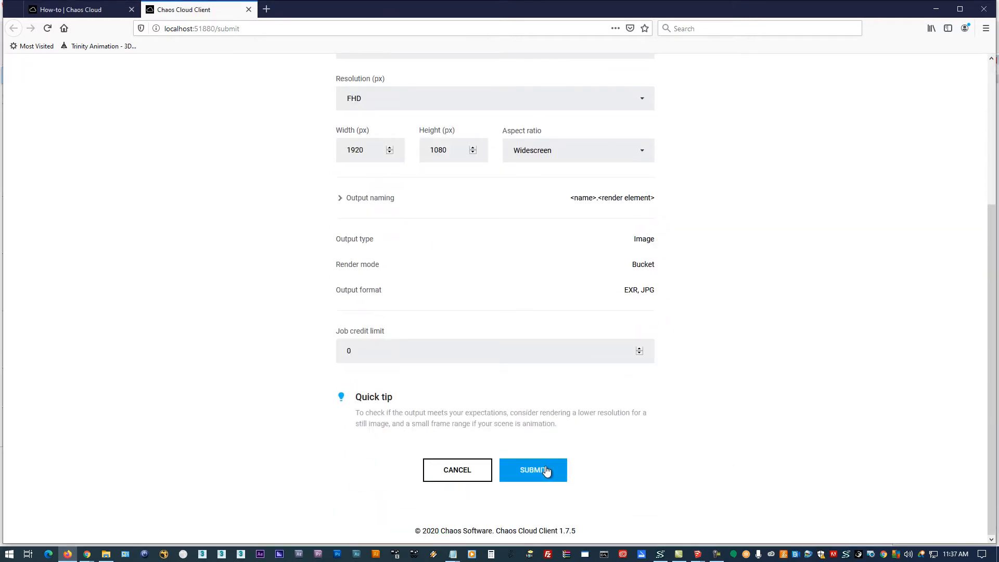
{"action": "left_click", "coordinate": [533, 470]}
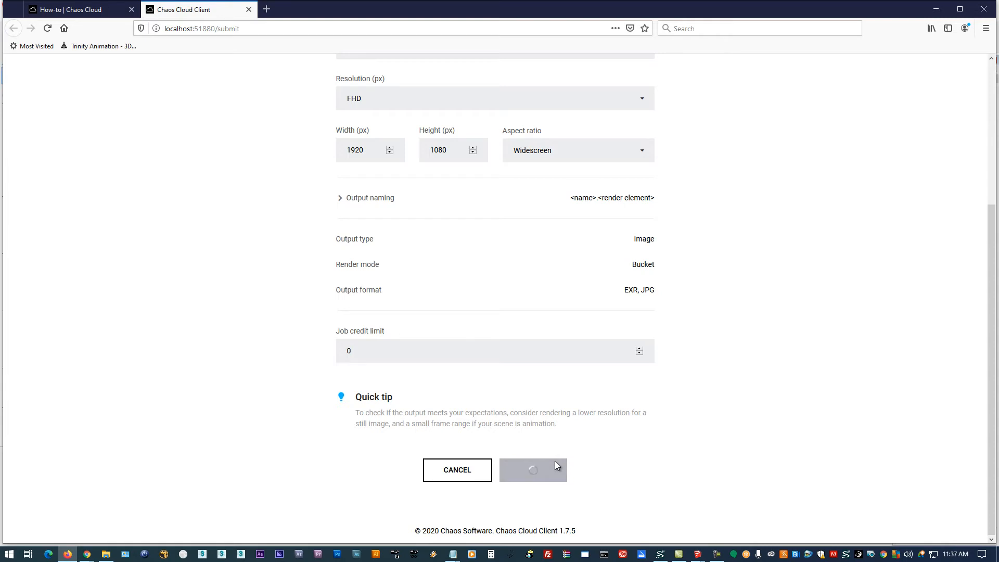
{"action": "left_click", "coordinate": [532, 469]}
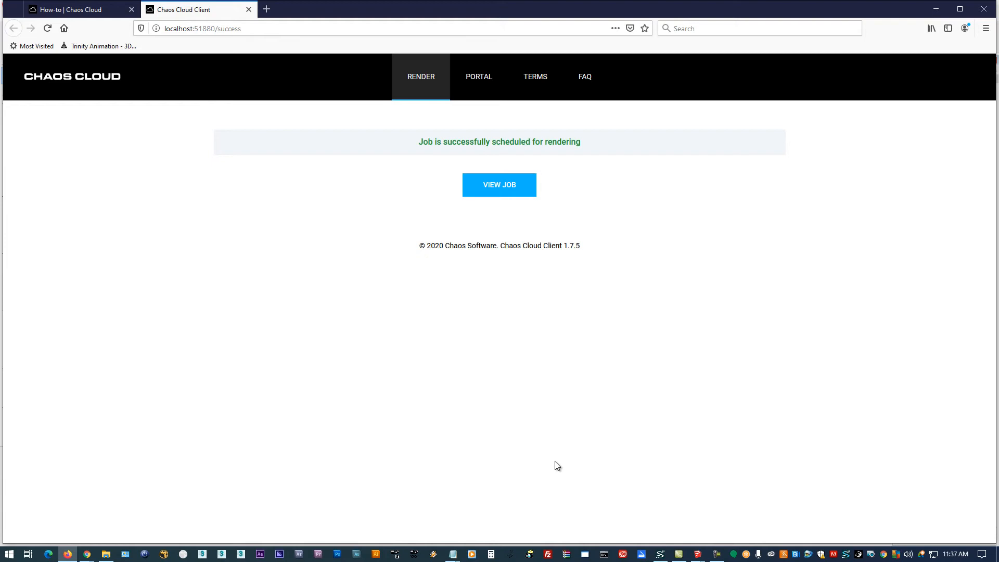
{"action": "left_click", "coordinate": [498, 185]}
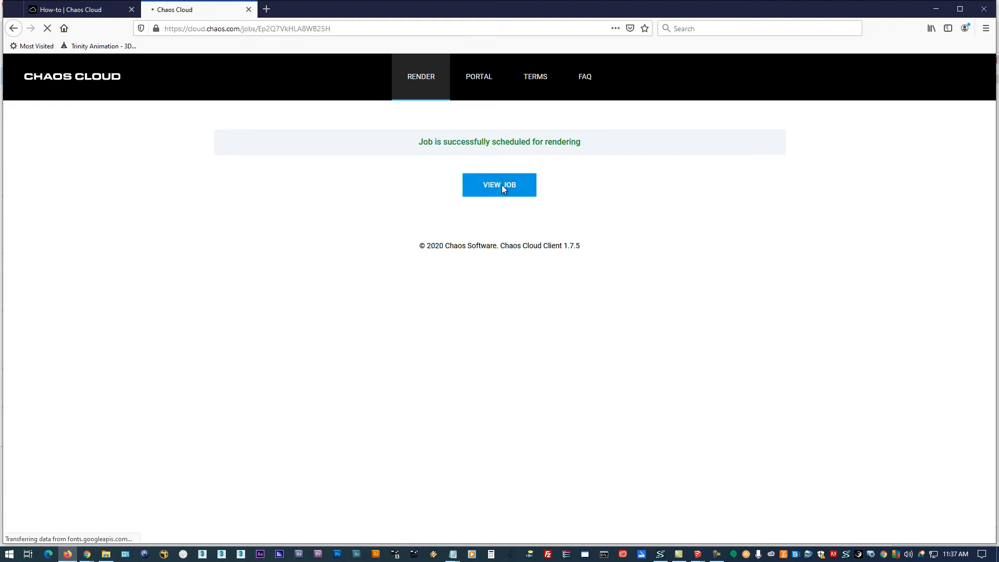
Wait on the job page, clearing Task Manager aside, until the render completes
{"action": "left_click", "coordinate": [498, 185]}
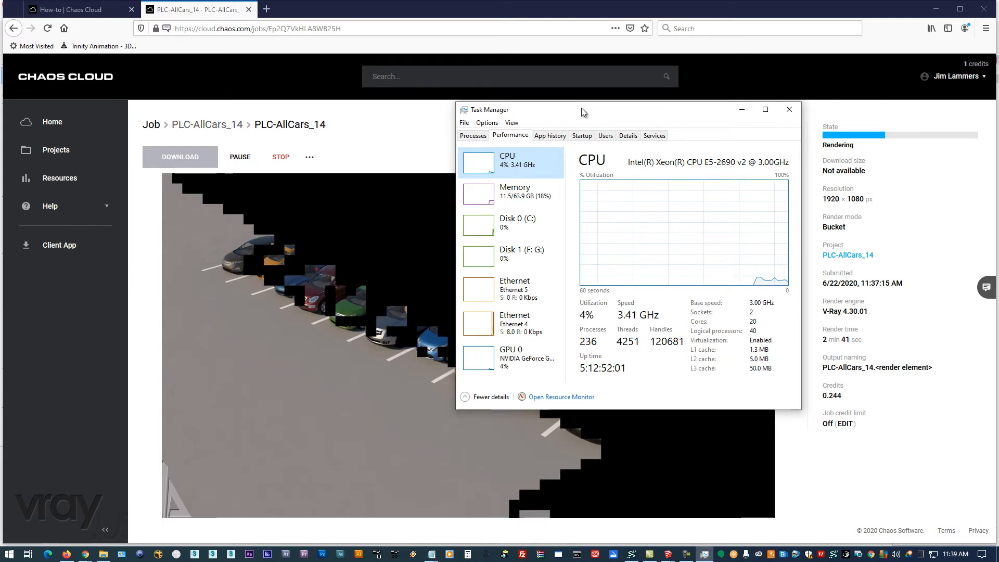
{"action": "left_click_drag", "start_coordinate": [581, 110], "coordinate": [658, 139]}
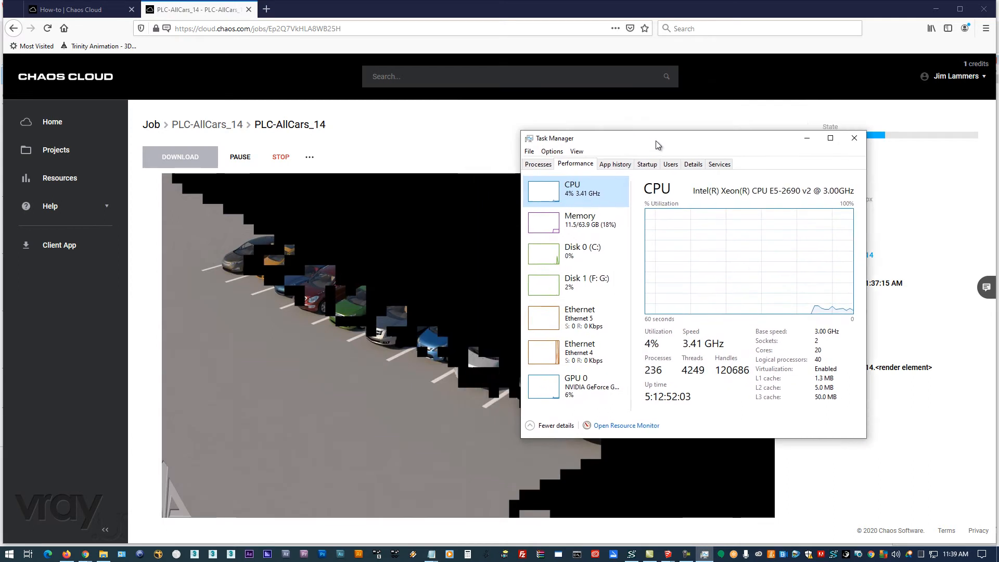
{"action": "left_click", "coordinate": [853, 138]}
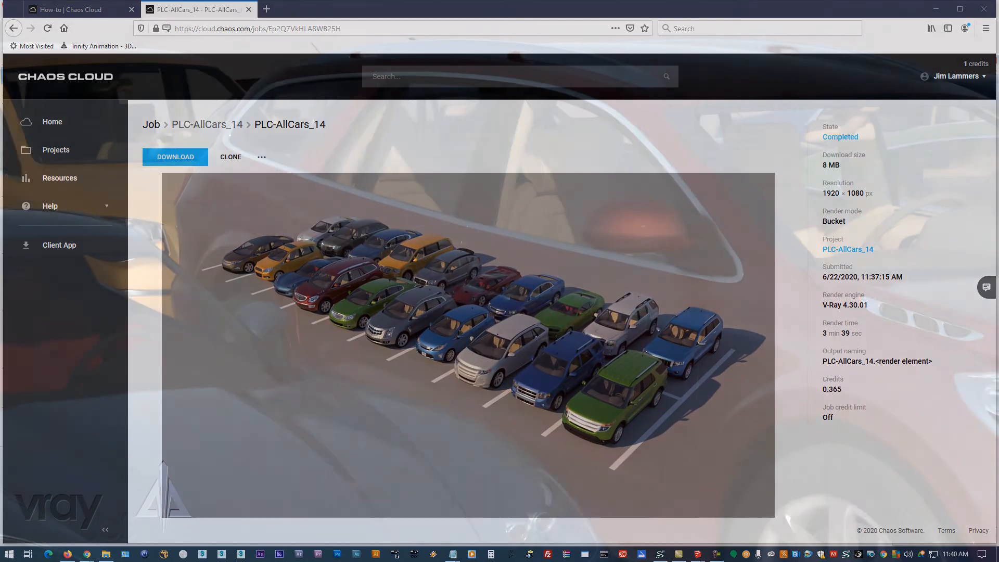
Download the render zip and view PLC-AllCars_14.jpg in Windows Photo Viewer
{"action": "left_click", "coordinate": [452, 345]}
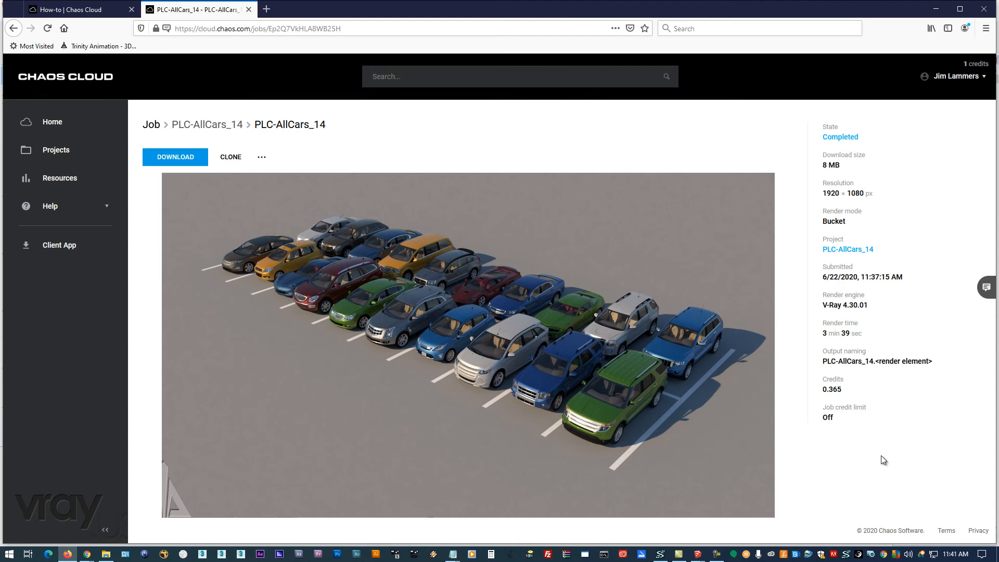
{"action": "mouse_move", "coordinate": [864, 328]}
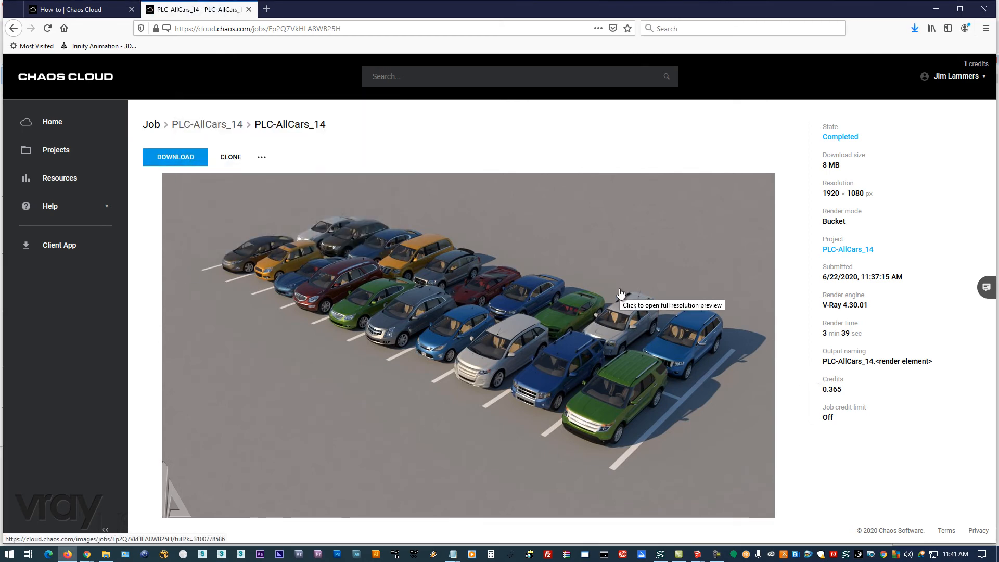
{"action": "mouse_move", "coordinate": [803, 63]}
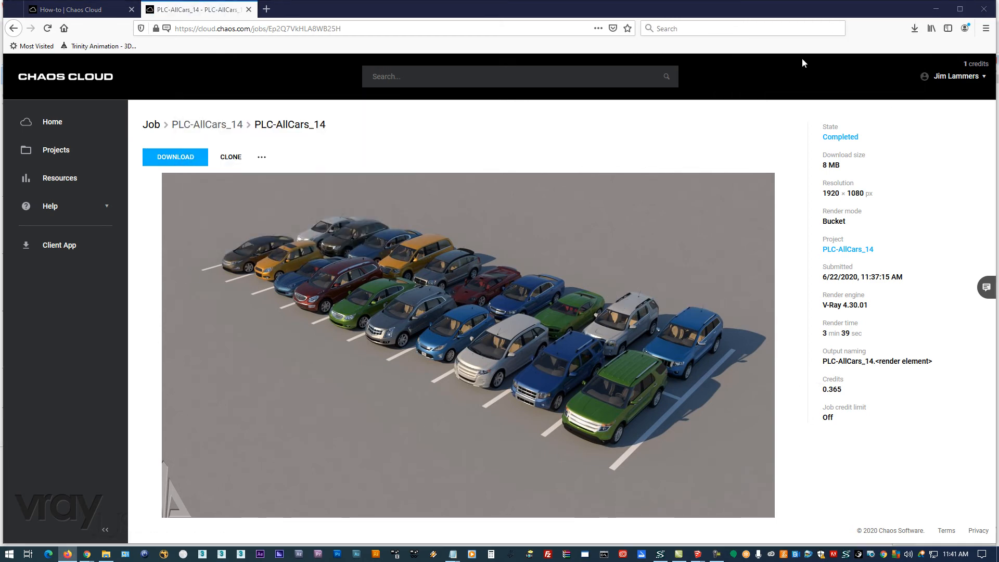
{"action": "left_click", "coordinate": [175, 157]}
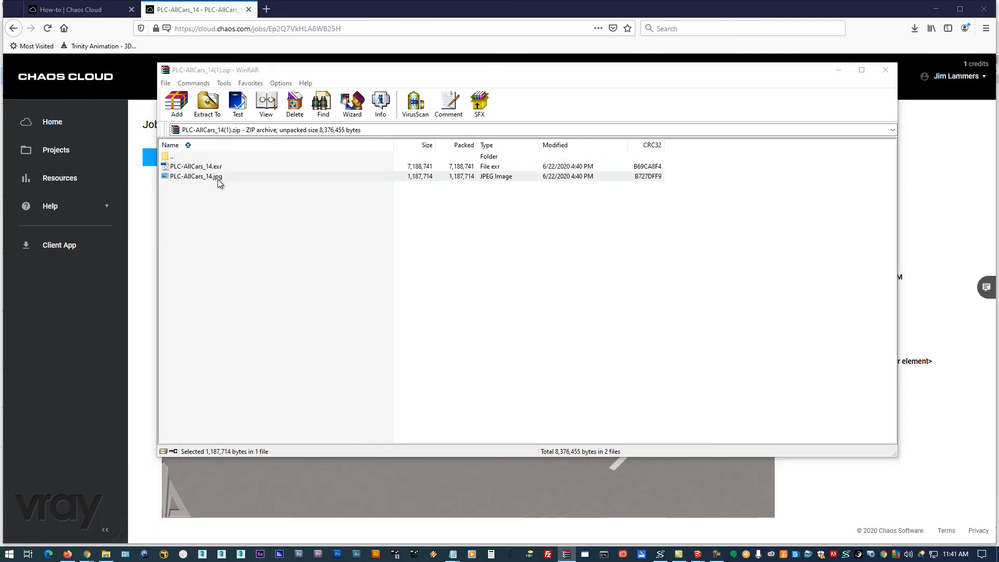
{"action": "double_click", "coordinate": [195, 176]}
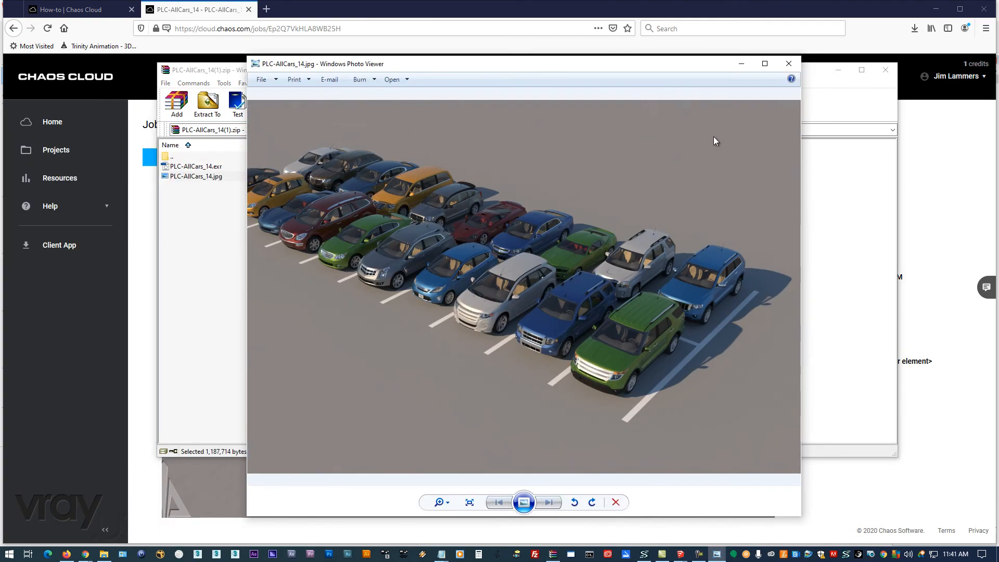